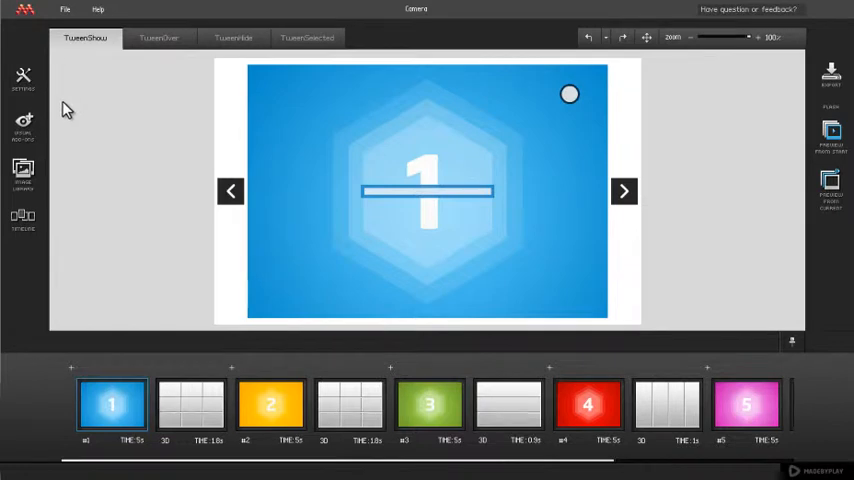
Open the Camera panel from the Settings flyout.
left_click(23, 80)
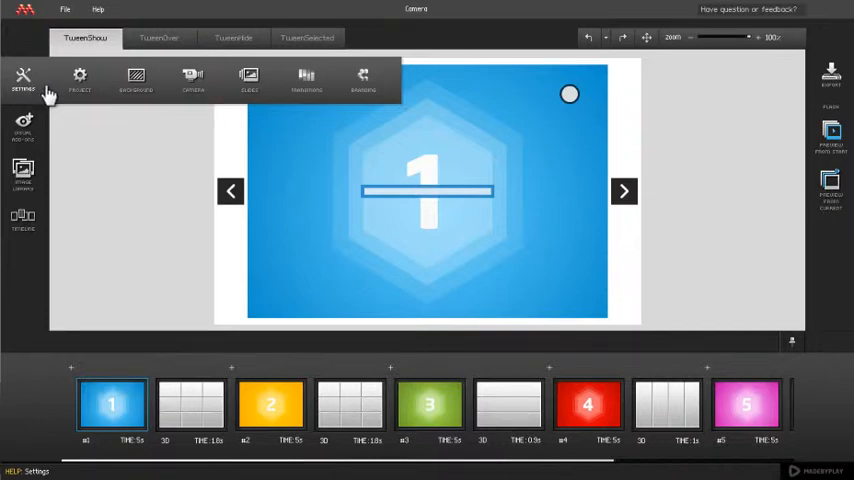
left_click(192, 80)
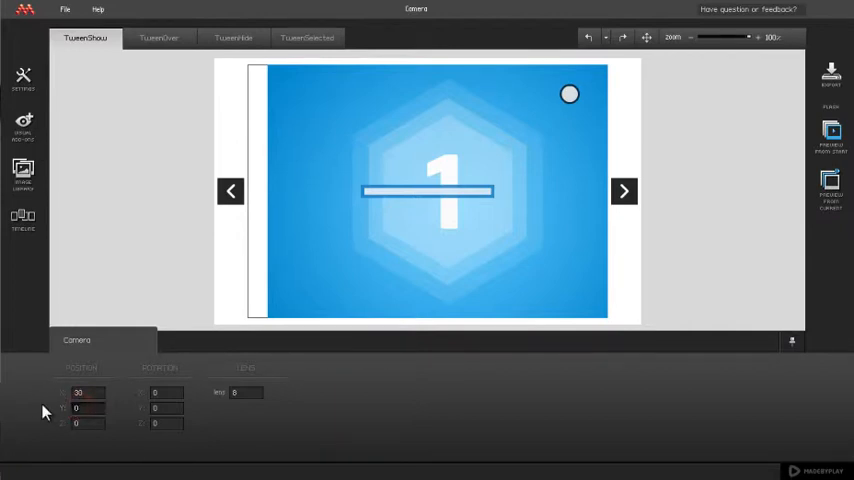
Enter 40 as the camera's Position Y.
type("40.13")
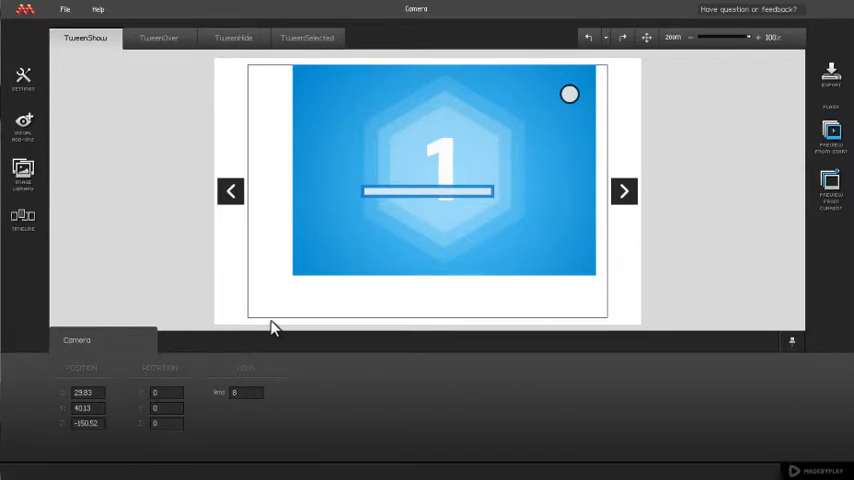
mouse_move(332, 263)
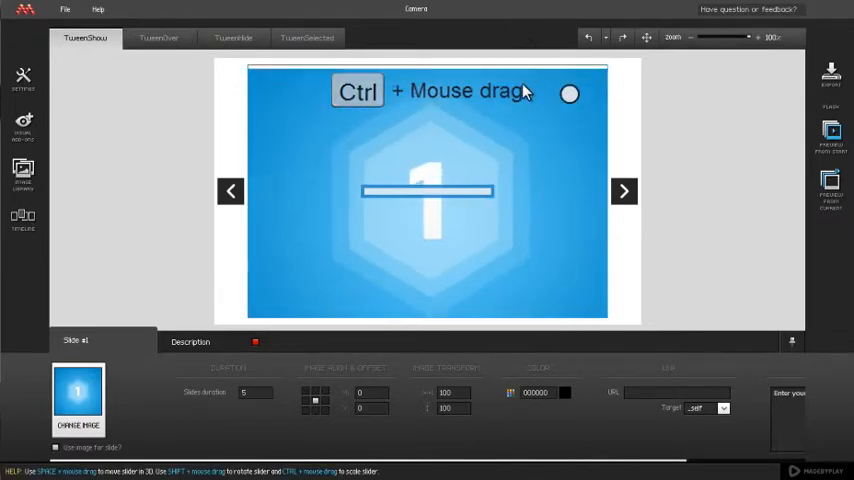
Drag on the stage to scale slide 1 back to fill the frame.
left_click_drag(520, 90, 550, 290)
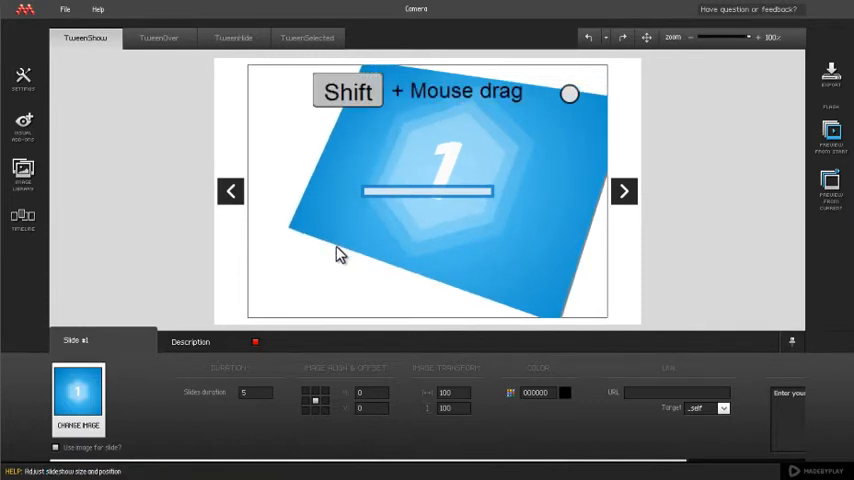
Tilt slide 1 in 3D to a camera rotation of about 12.4, 41.2, -15.
left_click_drag(340, 254, 372, 260)
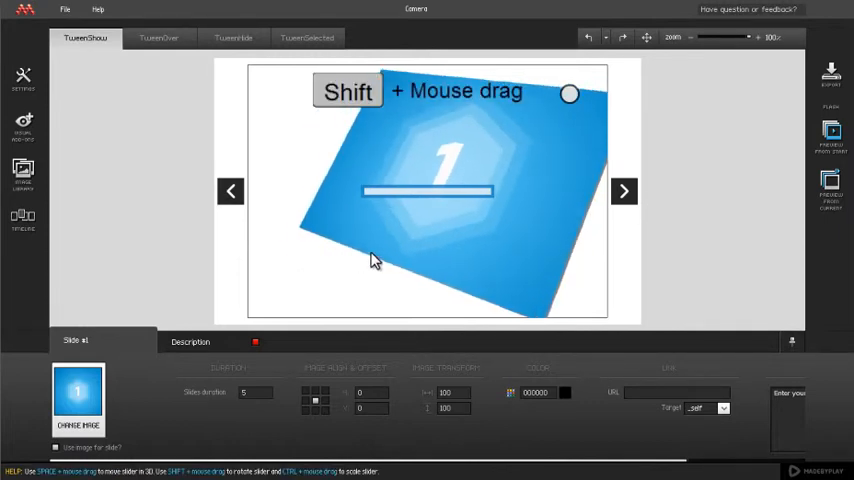
left_click_drag(372, 260, 300, 243)
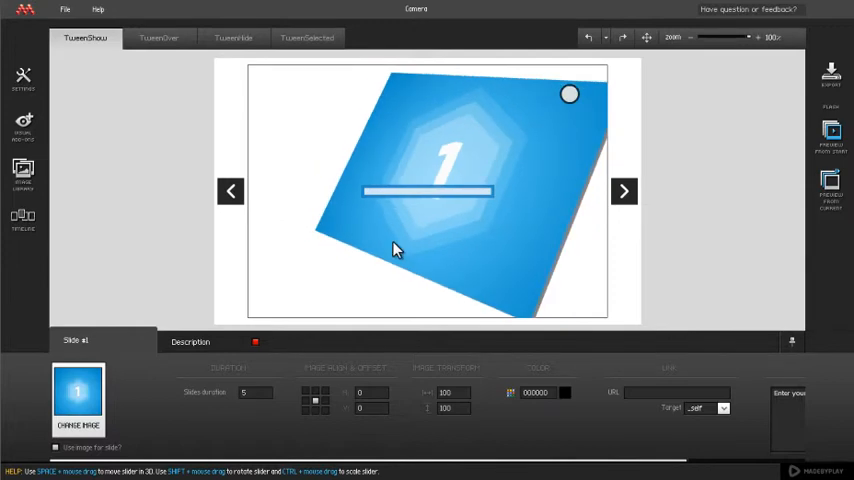
left_click_drag(395, 250, 418, 175)
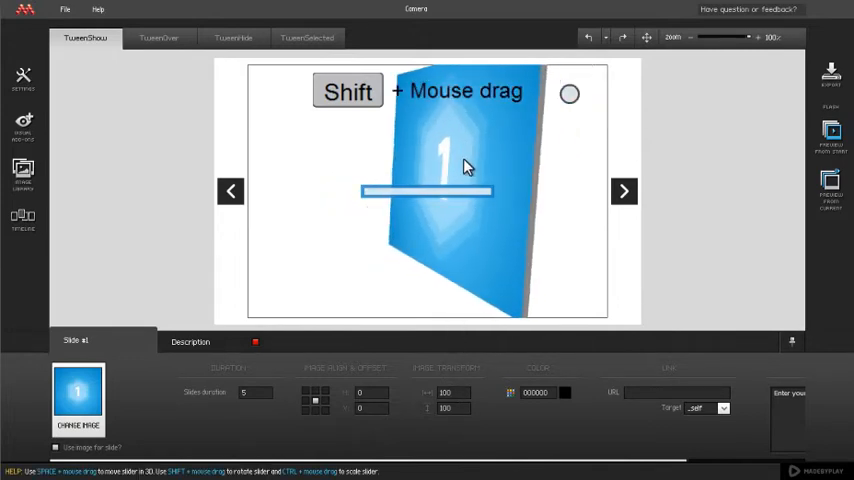
left_click_drag(465, 167, 463, 289)
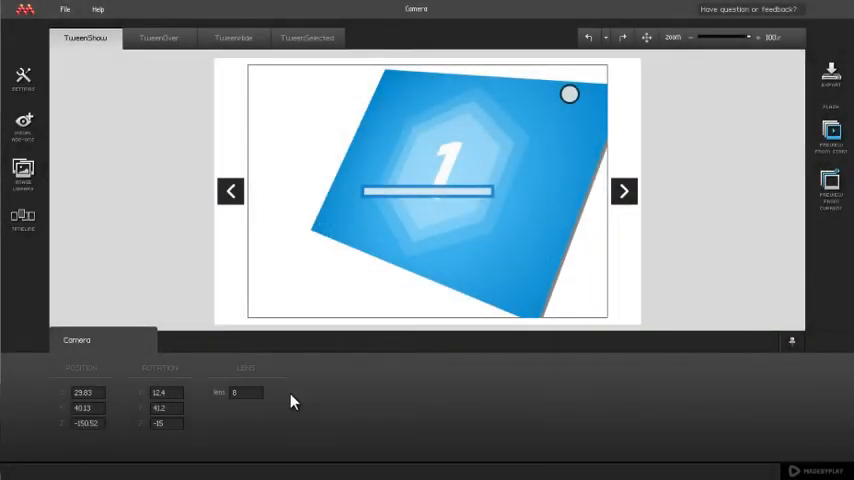
Step the camera Lens value down from 8 to about 6.07.
left_click(245, 392)
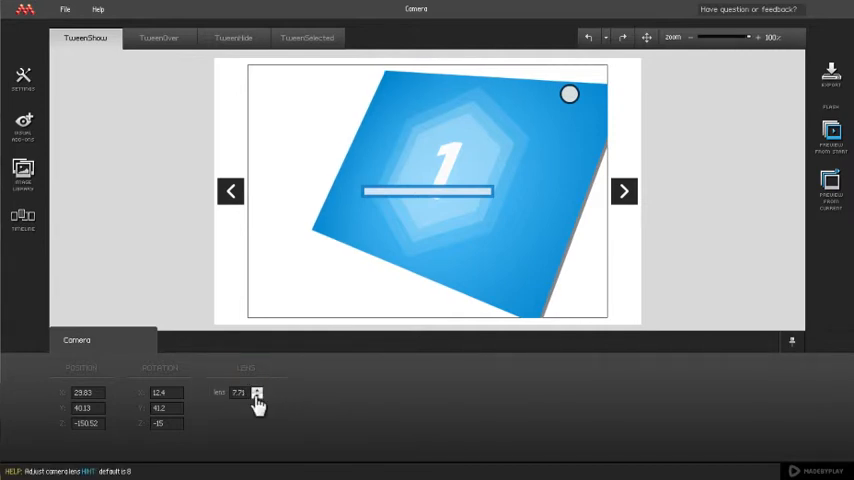
left_click(257, 396)
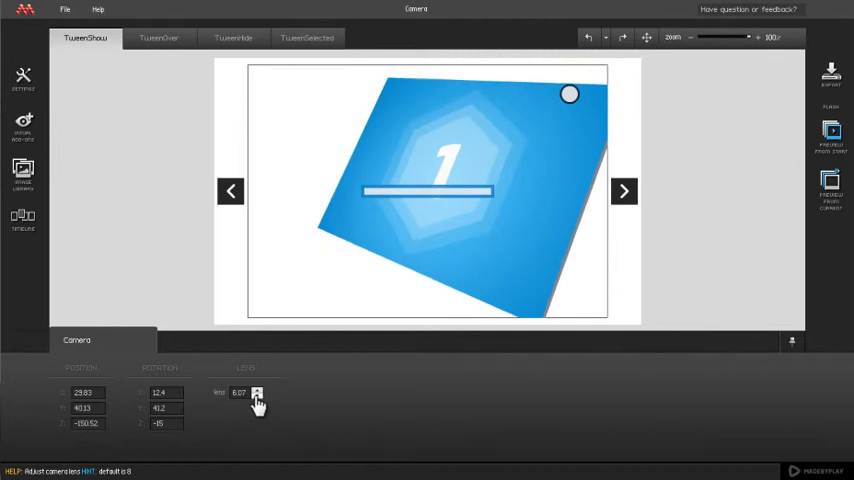